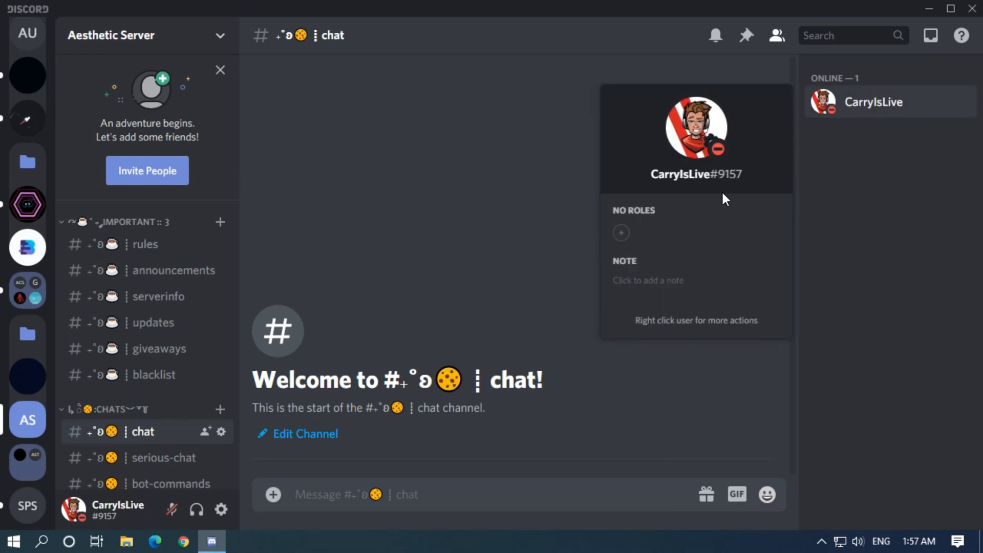
pyautogui.moveTo(725, 176)
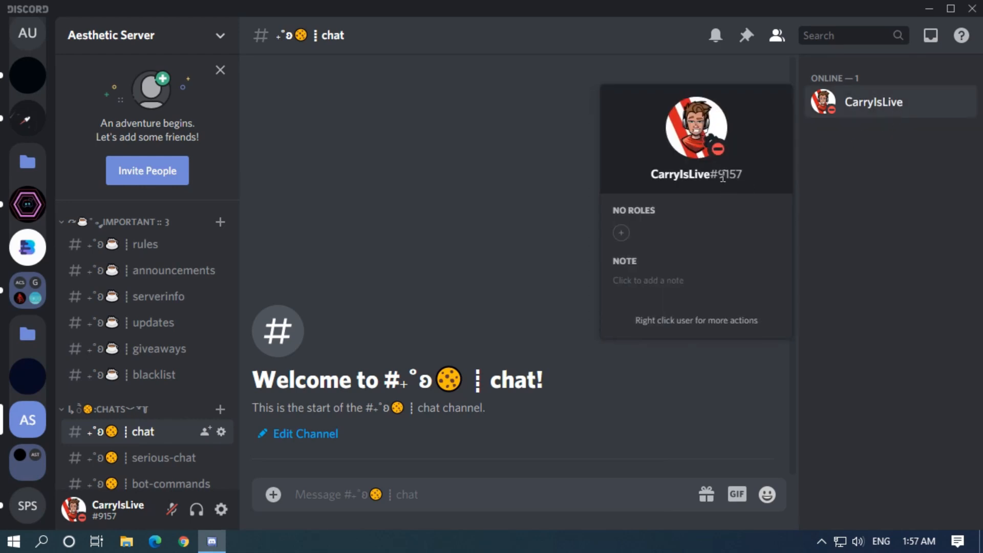
# Copy the account's four-digit tag number from the profile popup for reuse.
pyautogui.doubleClick(728, 175)
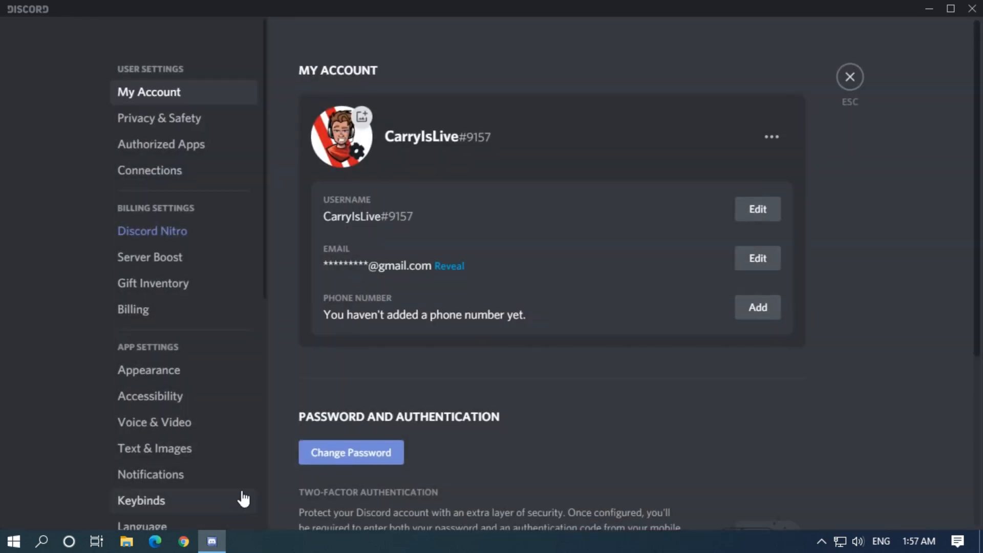
# Rename the username to the old tag 9157 with password confirmation, receiving new tag #3869.
pyautogui.click(756, 209)
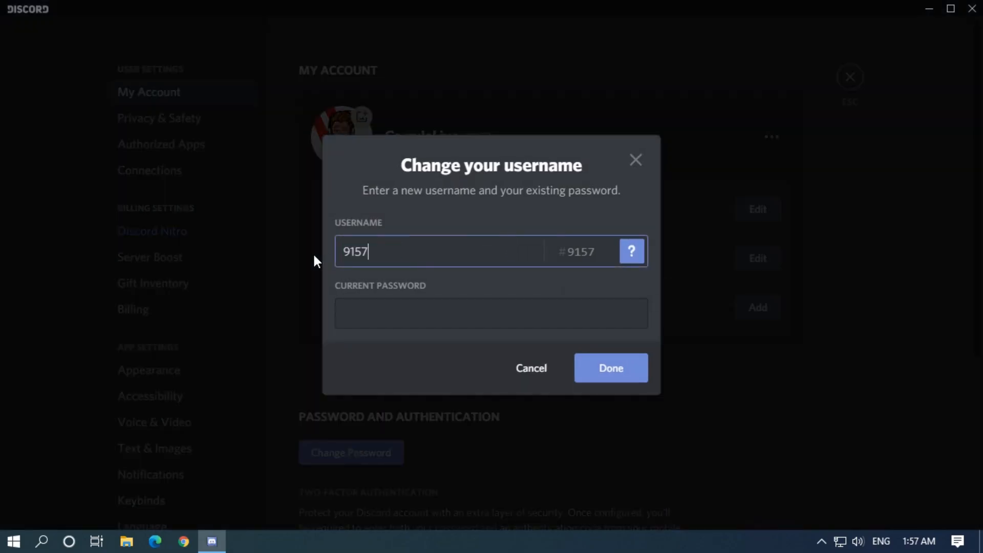
pyautogui.click(491, 314)
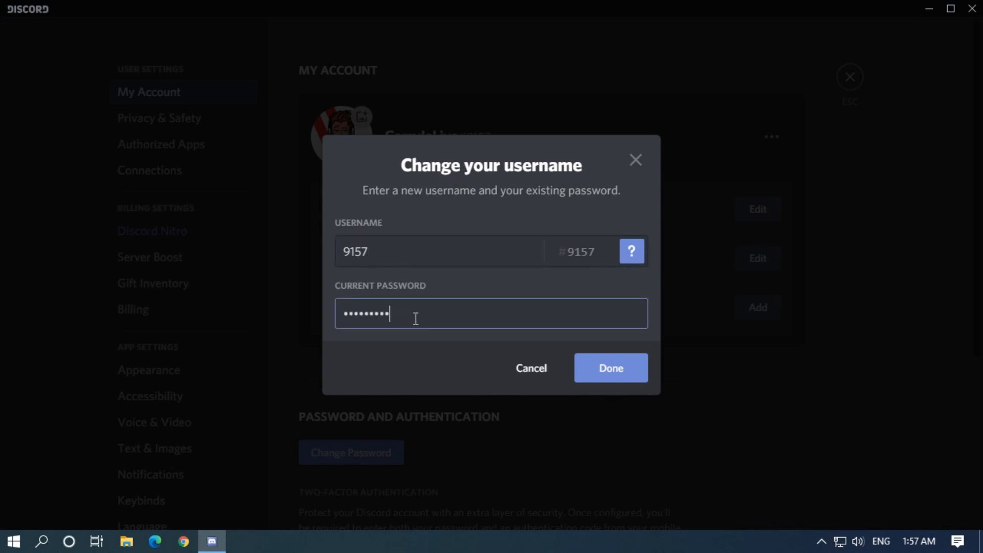
pyautogui.click(610, 368)
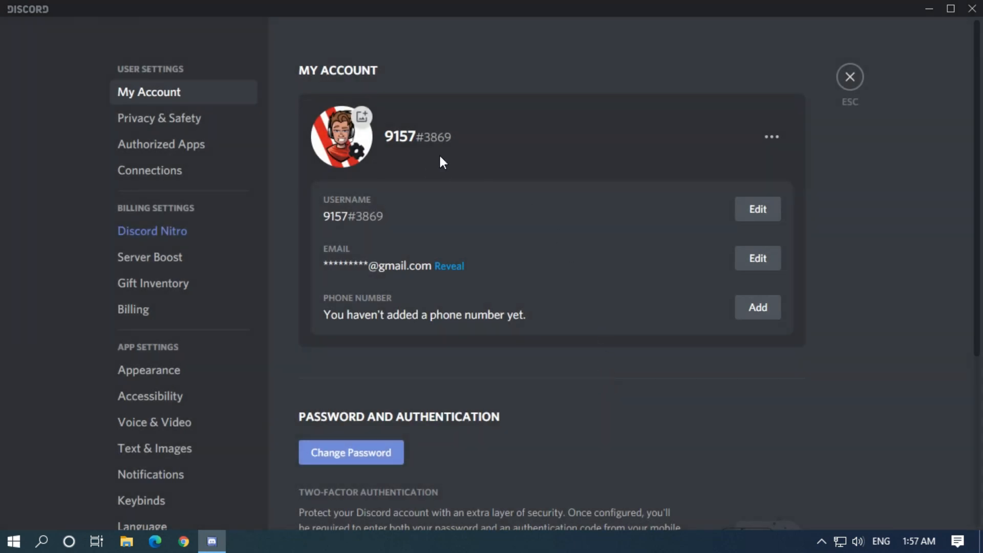
# Enter 'BeingYT' as the new username with tag #3869, ready for password confirmation.
pyautogui.click(757, 209)
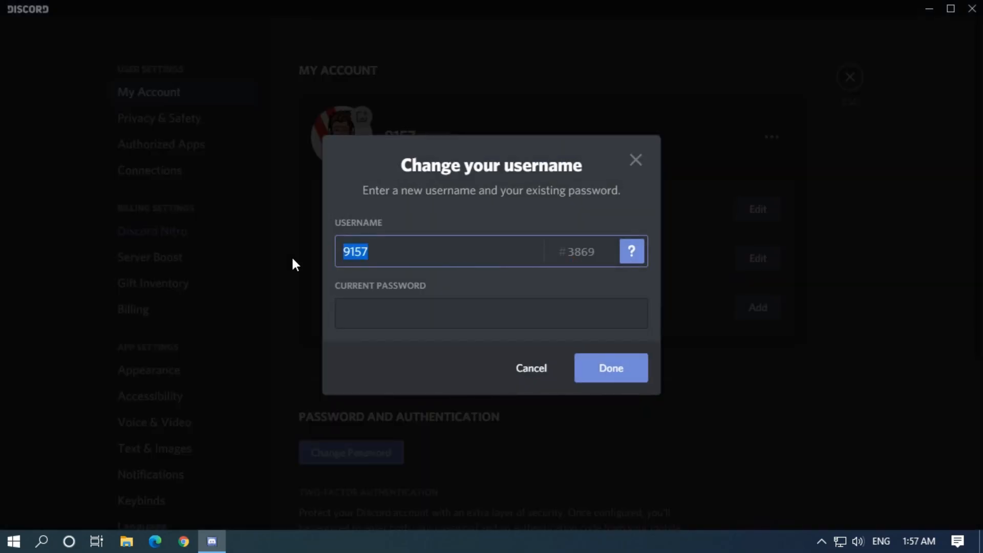
pyautogui.write('BeingYT')
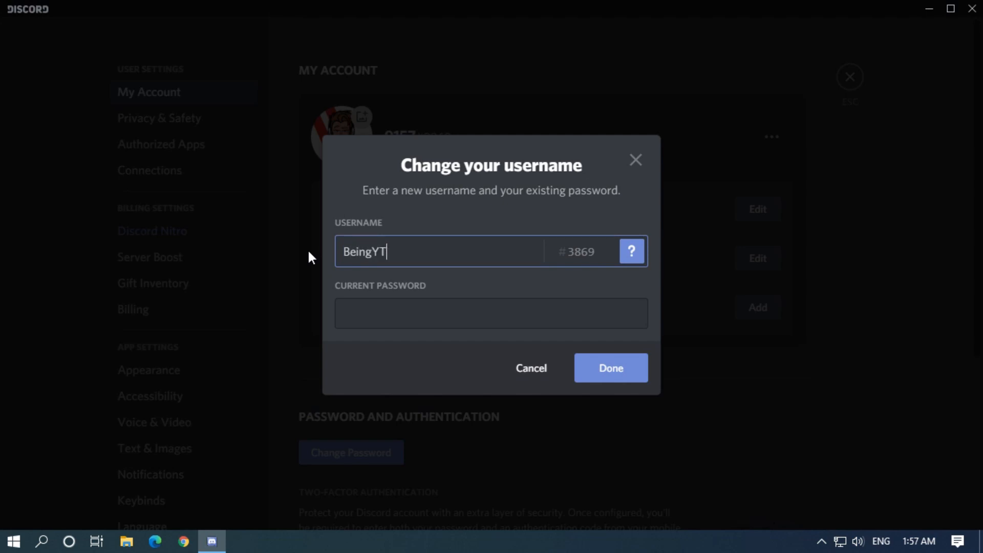
pyautogui.click(491, 313)
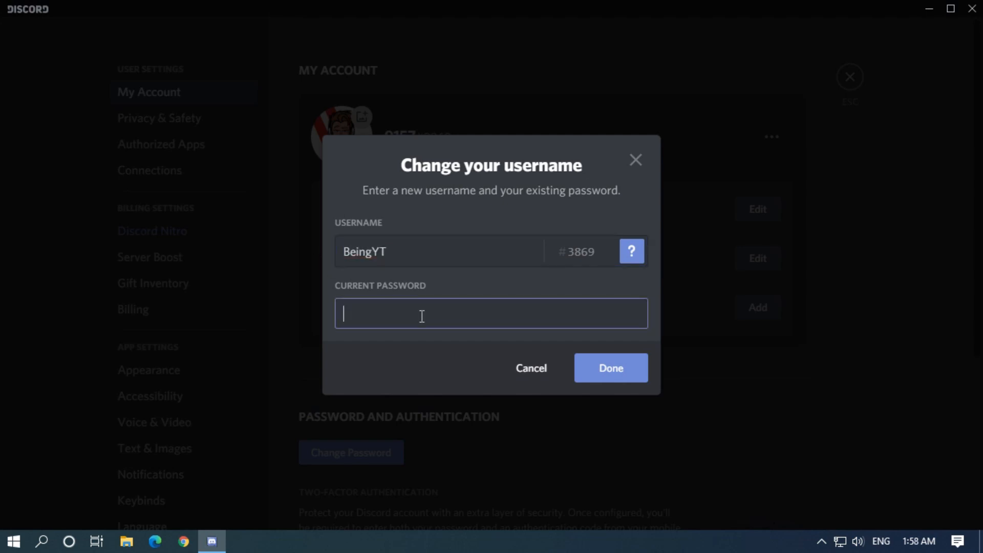